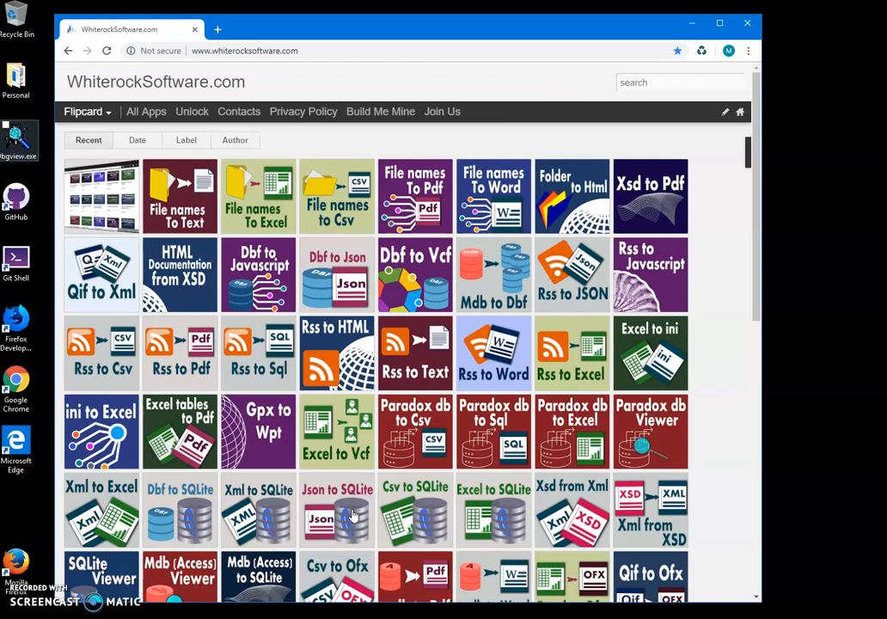
# Step: Search the site for "file names" to filter the app tiles
pyautogui.click(639, 82)
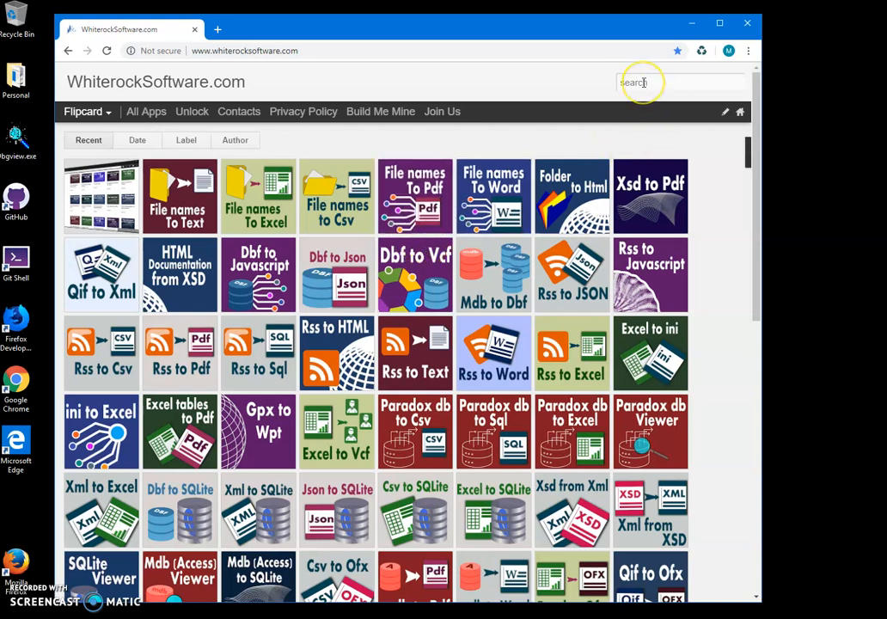
pyautogui.moveTo(241, 72)
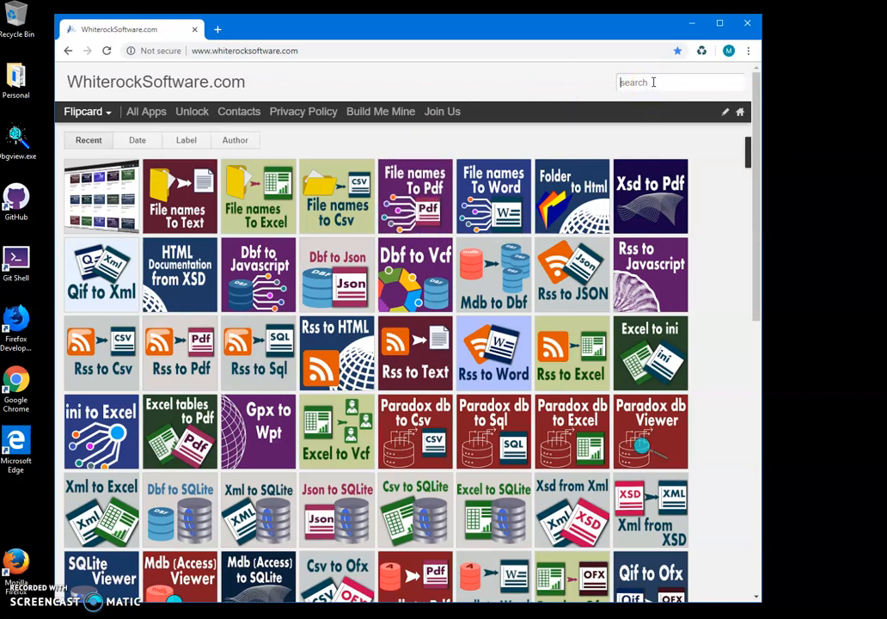
pyautogui.write('file')
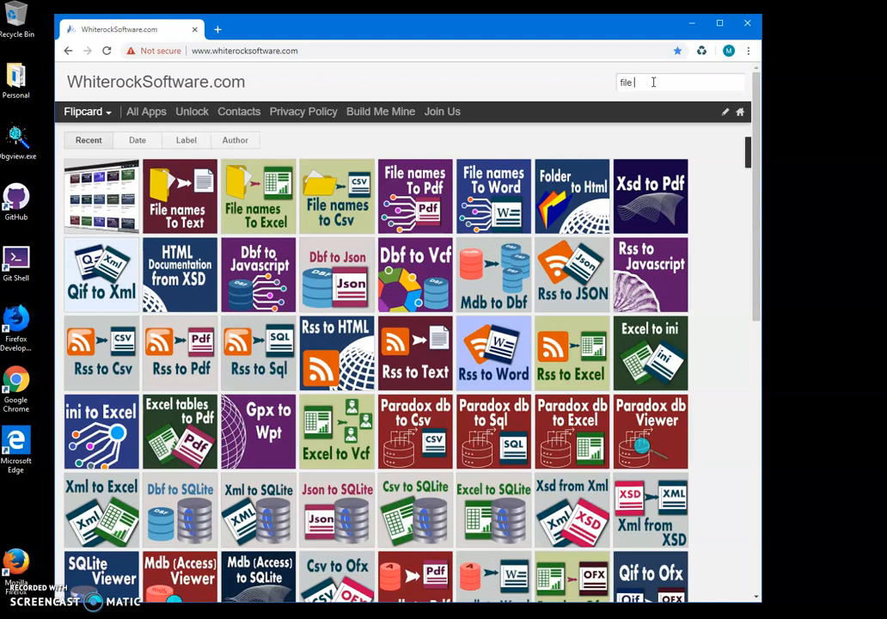
pyautogui.write('names')
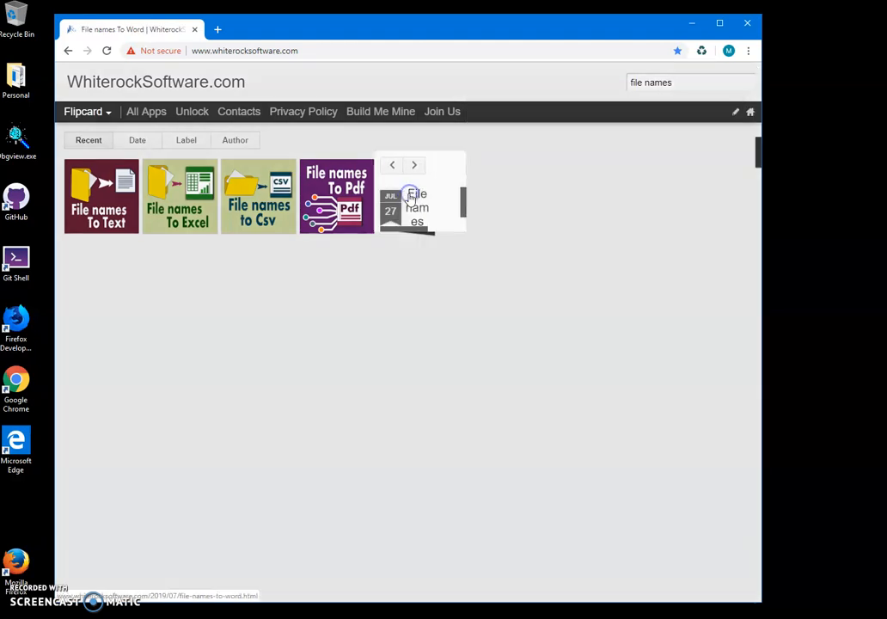
# Step: Go to the File names To Word page and download its setup zip
pyautogui.click(416, 207)
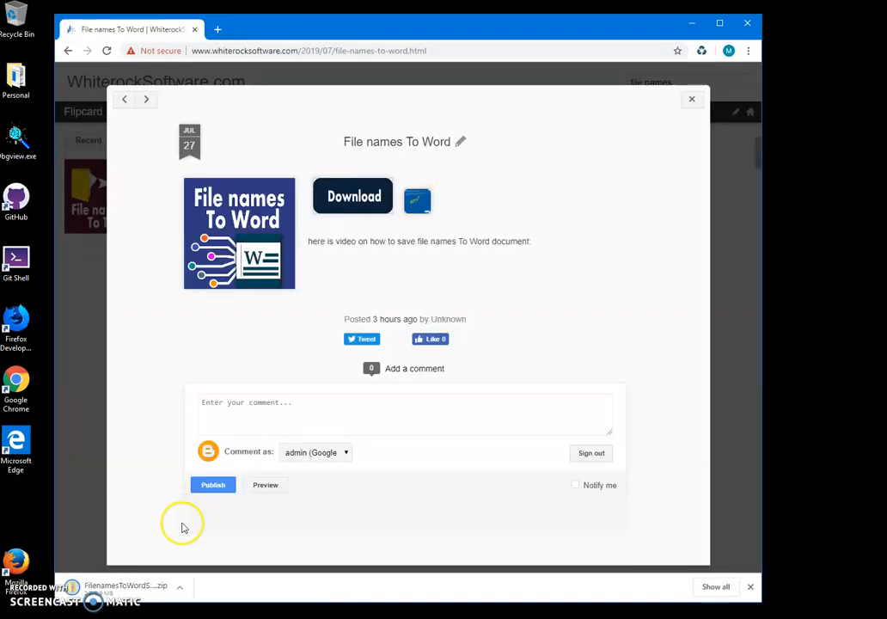
pyautogui.moveTo(134, 589)
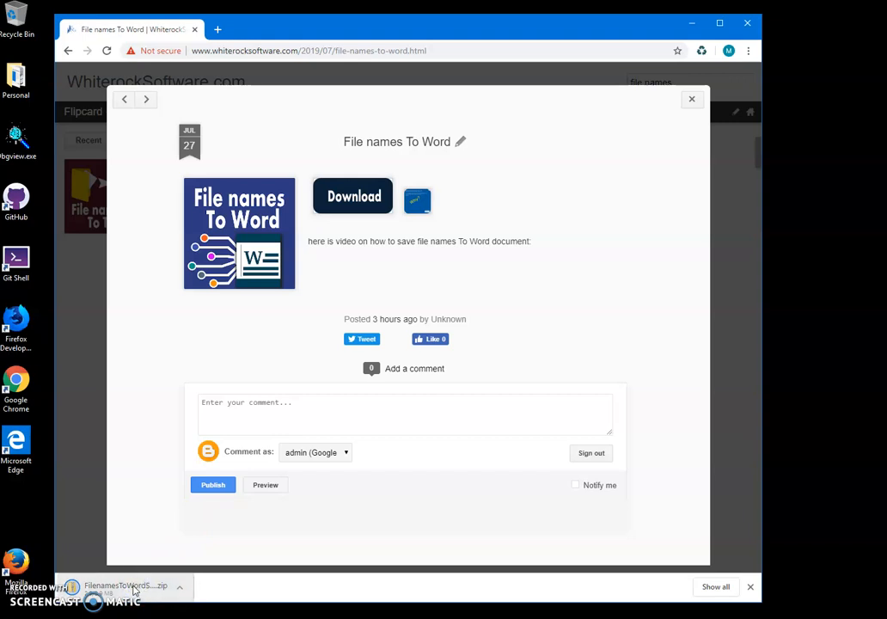
# Step: Run FileNamesToWordSetup.msi from the zip, past SmartScreen via Run anyway, through the wizard
pyautogui.click(128, 584)
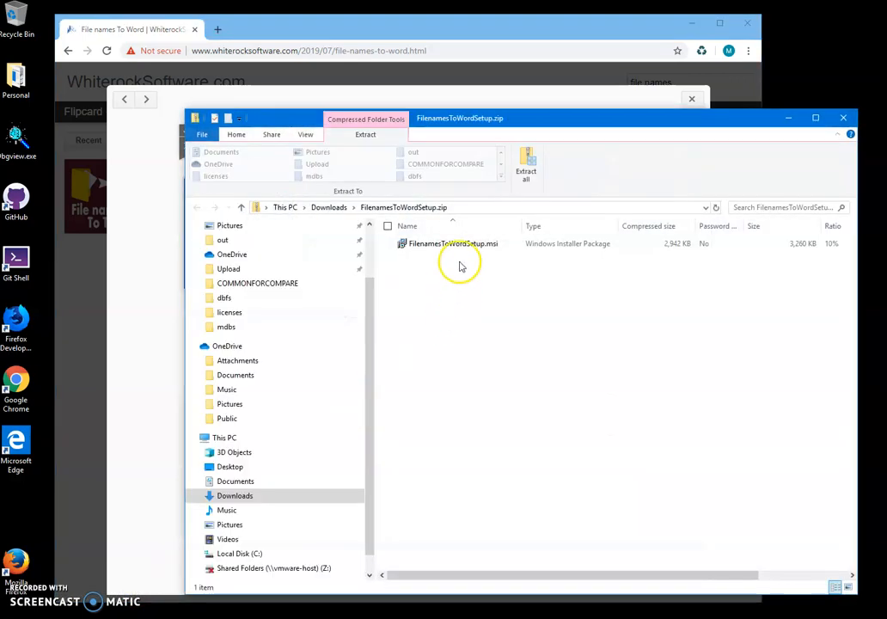
pyautogui.doubleClick(450, 244)
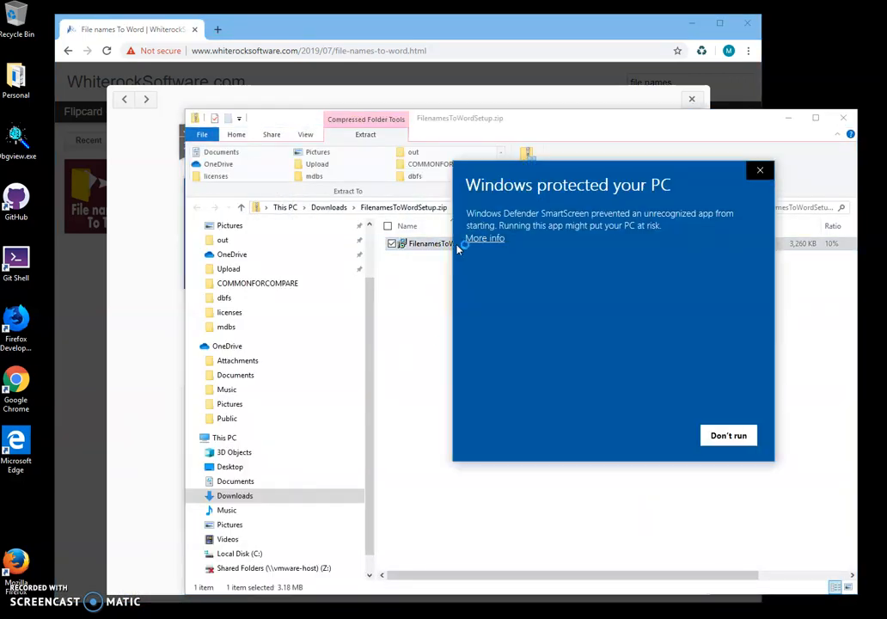
pyautogui.click(485, 237)
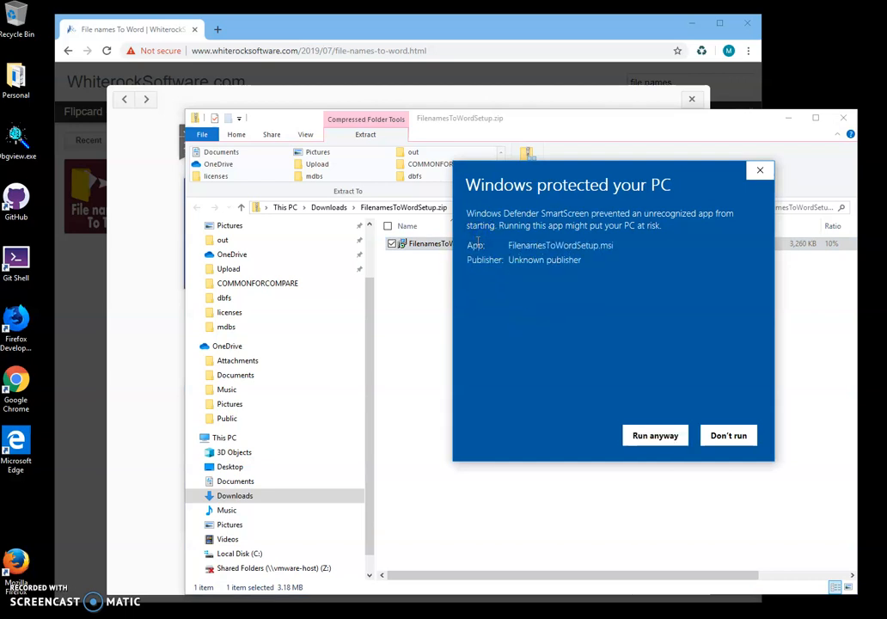
pyautogui.moveTo(502, 240)
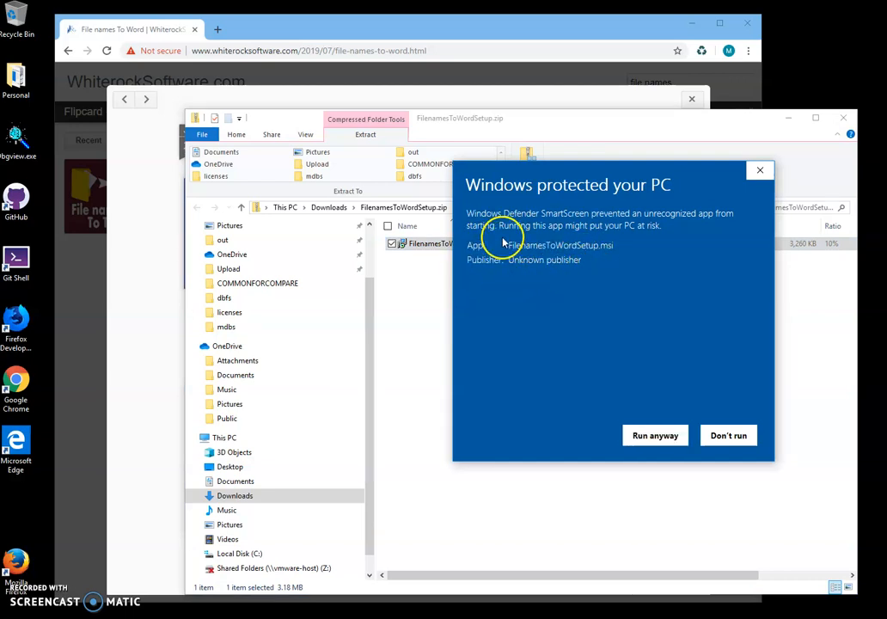
pyautogui.doubleClick(543, 260)
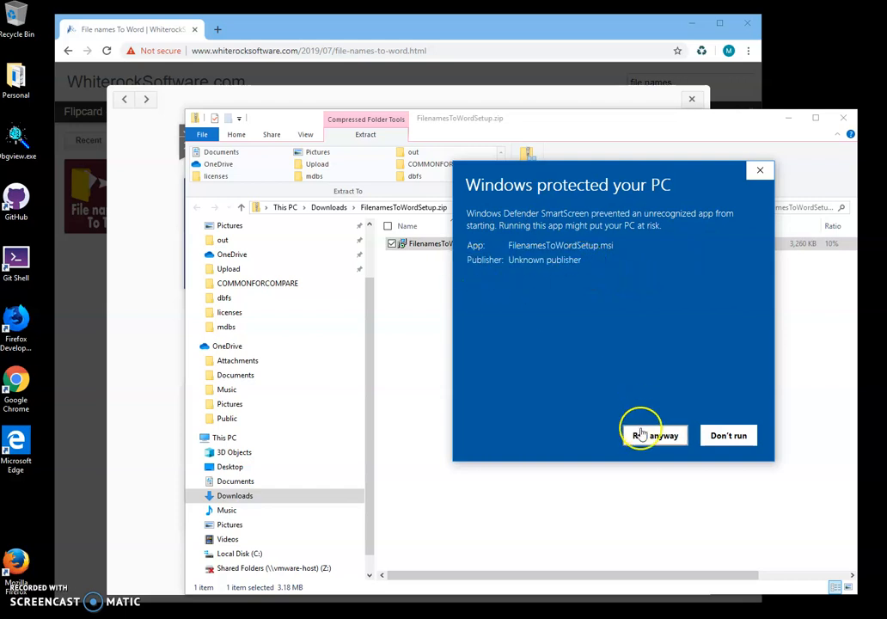
pyautogui.click(653, 435)
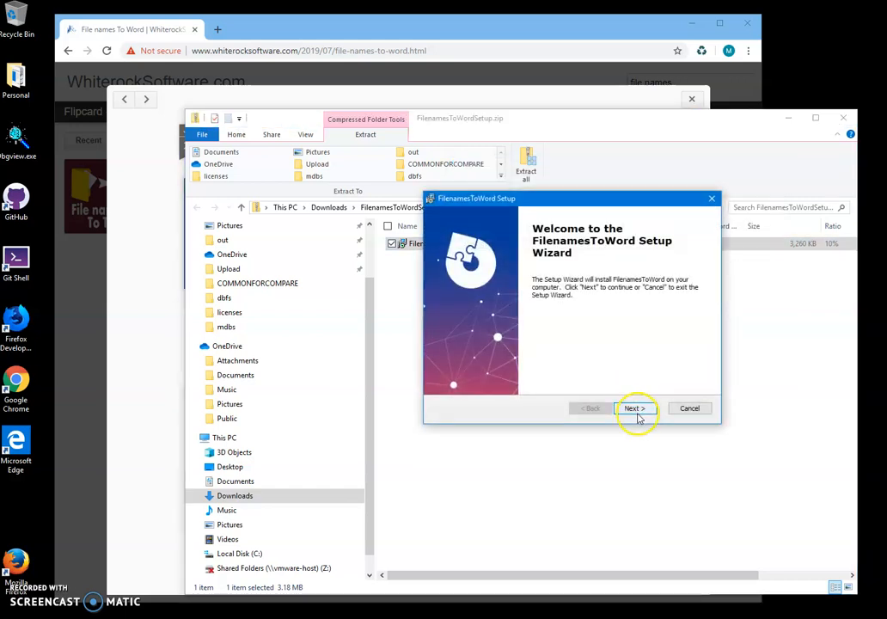
pyautogui.click(634, 409)
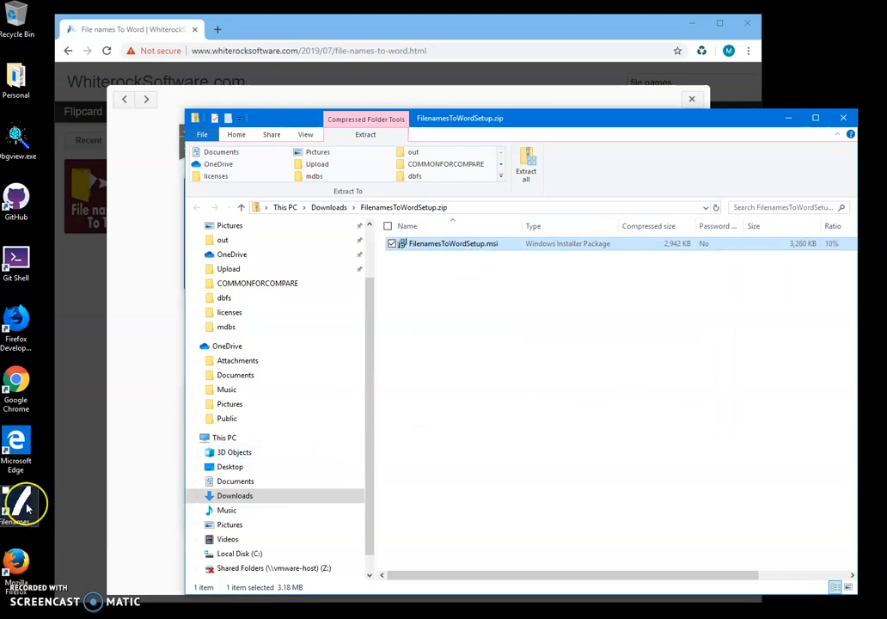
pyautogui.moveTo(839, 136)
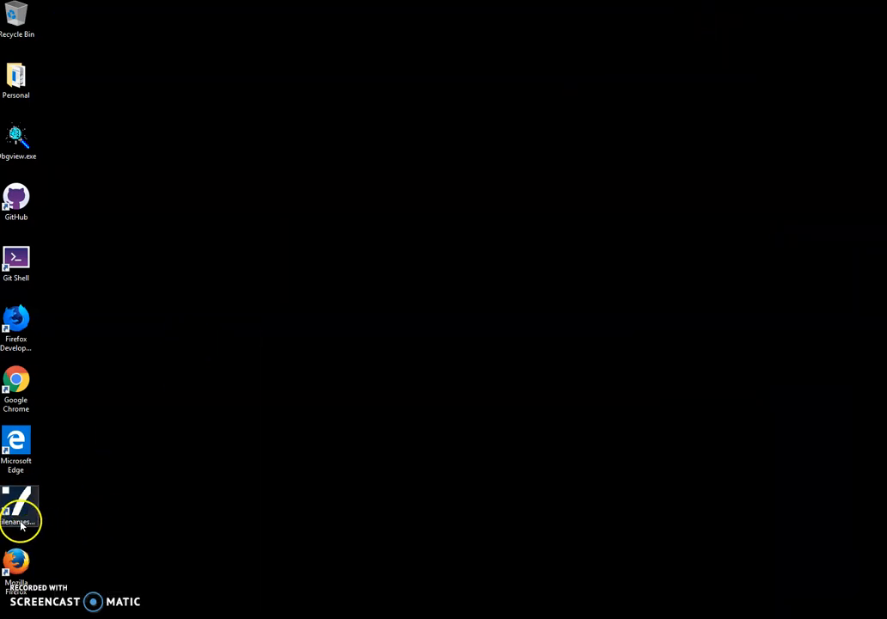
# Step: Launch File names To Word from its new desktop shortcut
pyautogui.doubleClick(19, 507)
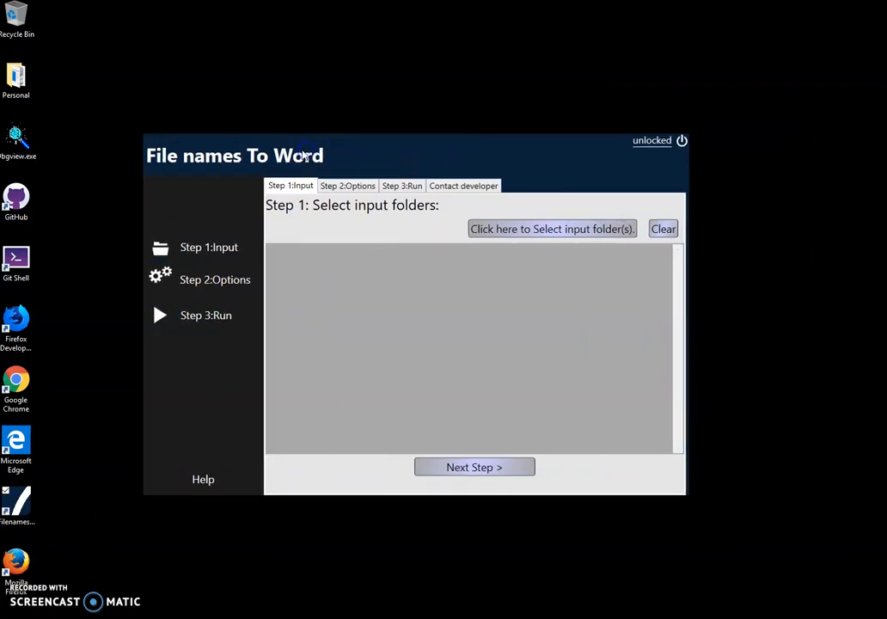
pyautogui.moveTo(564, 241)
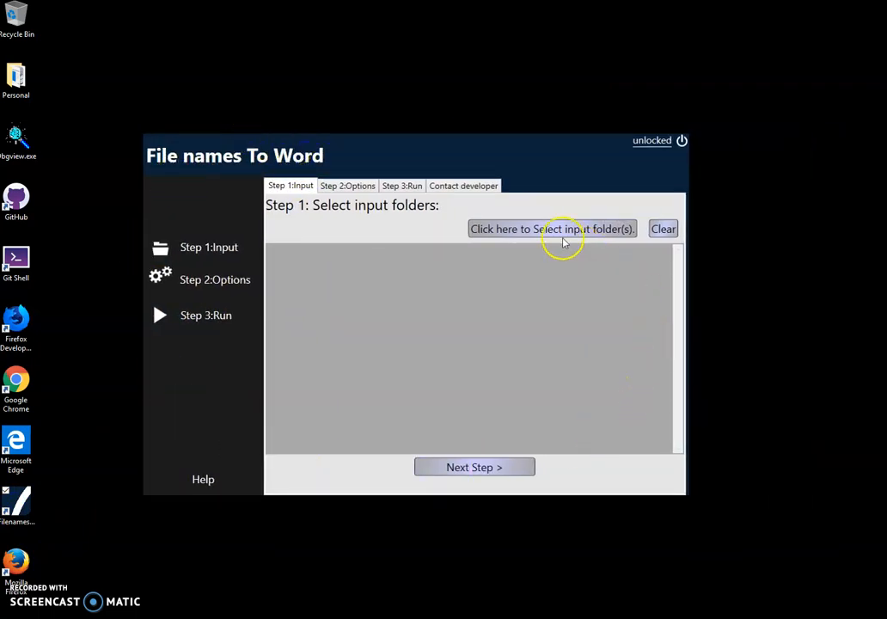
pyautogui.moveTo(457, 431)
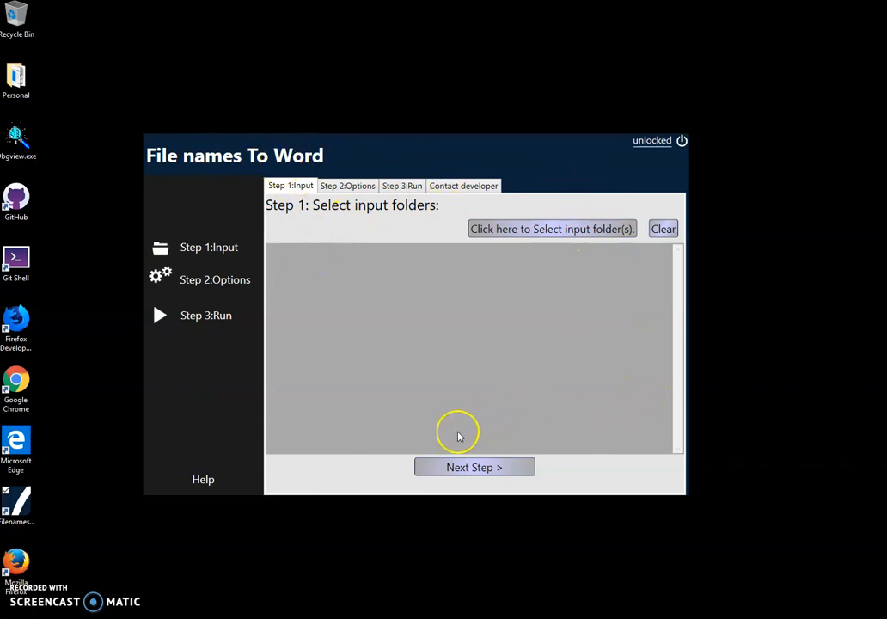
pyautogui.moveTo(550, 253)
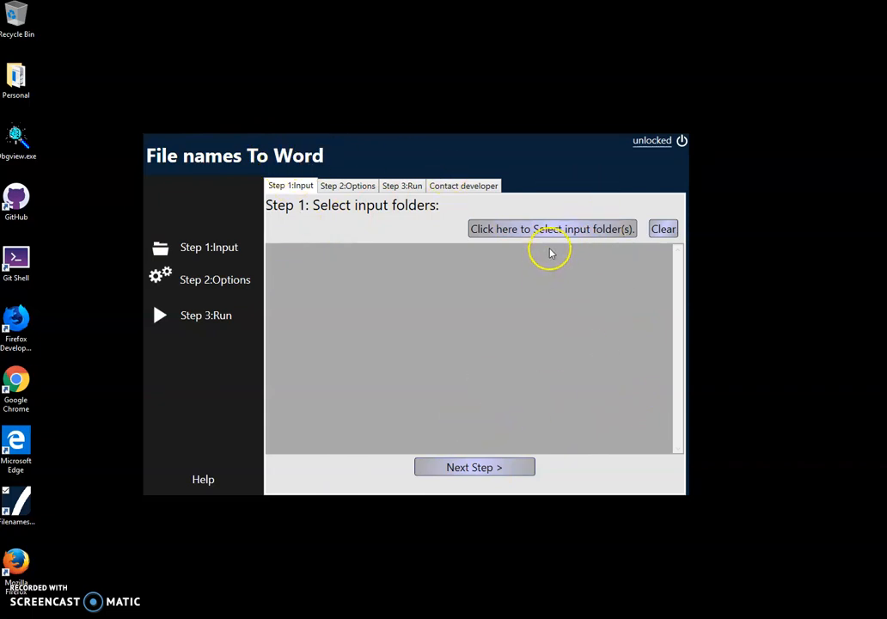
pyautogui.moveTo(550, 244)
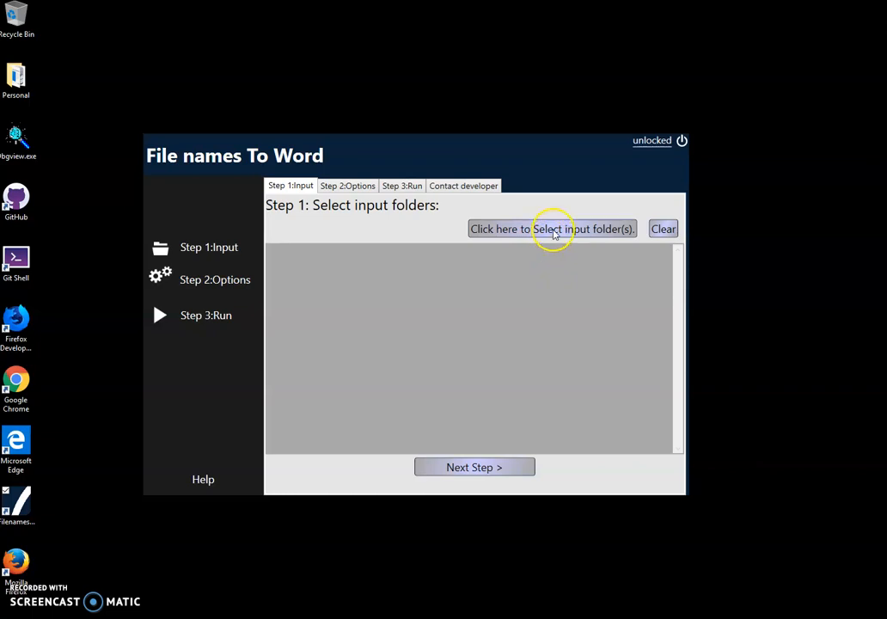
# Step: Add Documents\dbfs as the input folder and continue to the options step
pyautogui.click(551, 228)
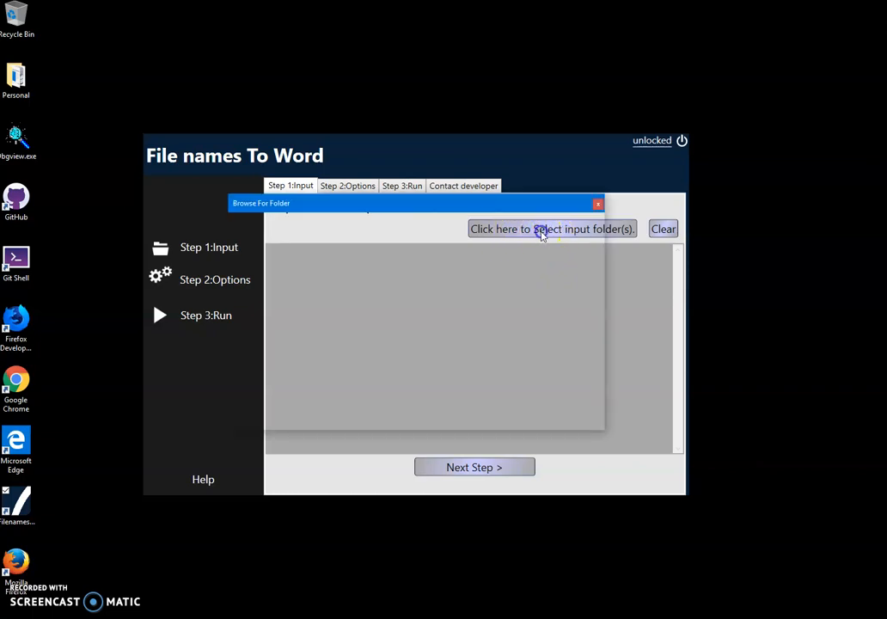
pyautogui.click(549, 229)
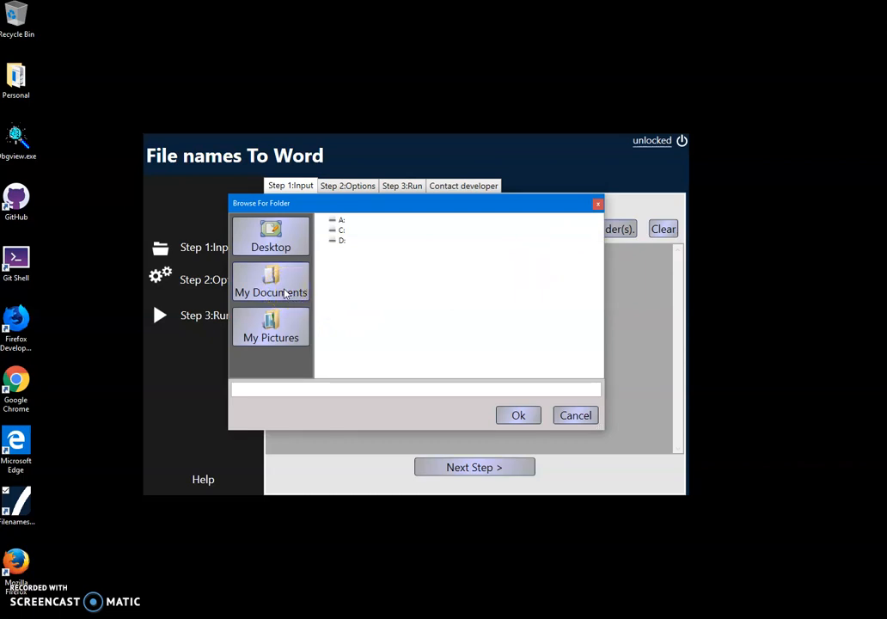
pyautogui.click(272, 282)
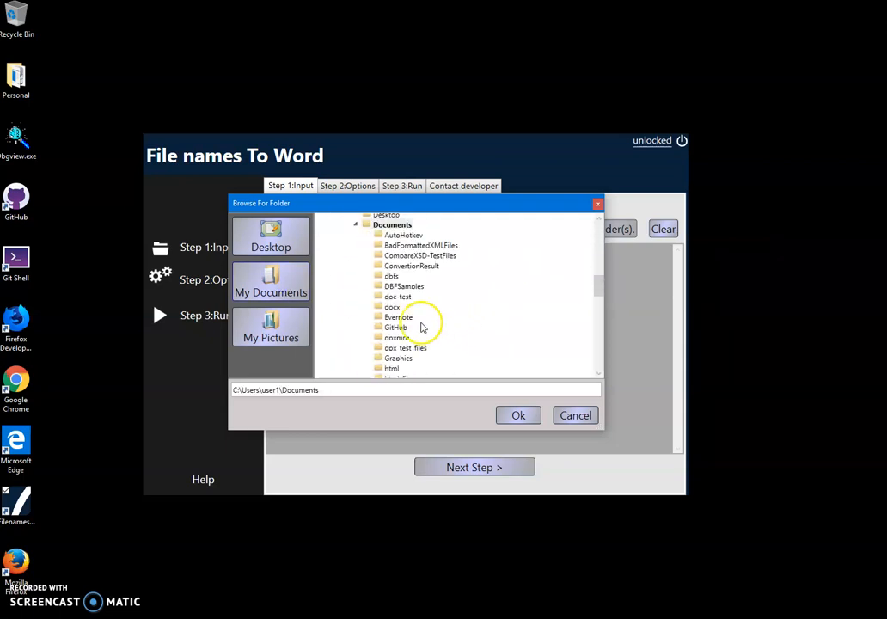
pyautogui.click(392, 275)
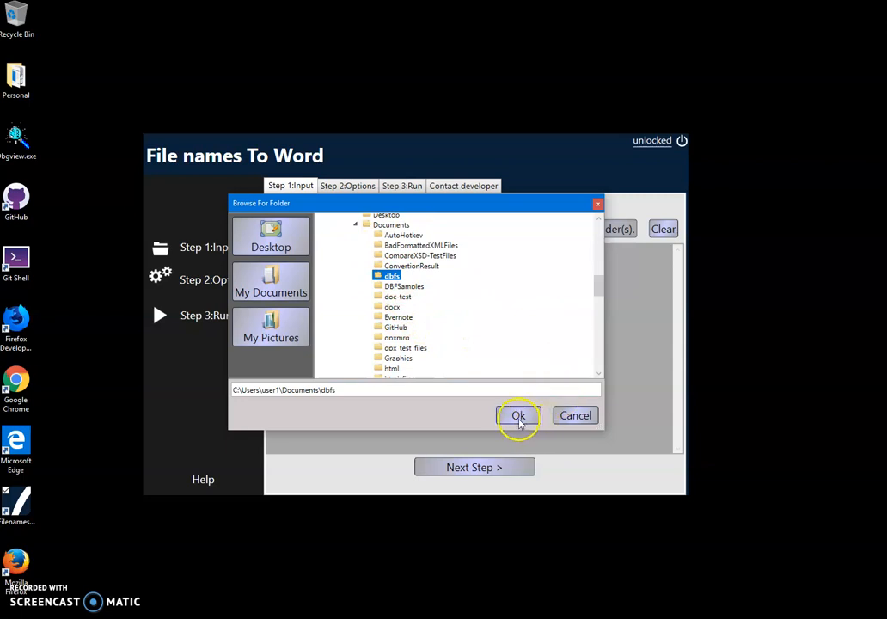
pyautogui.click(519, 414)
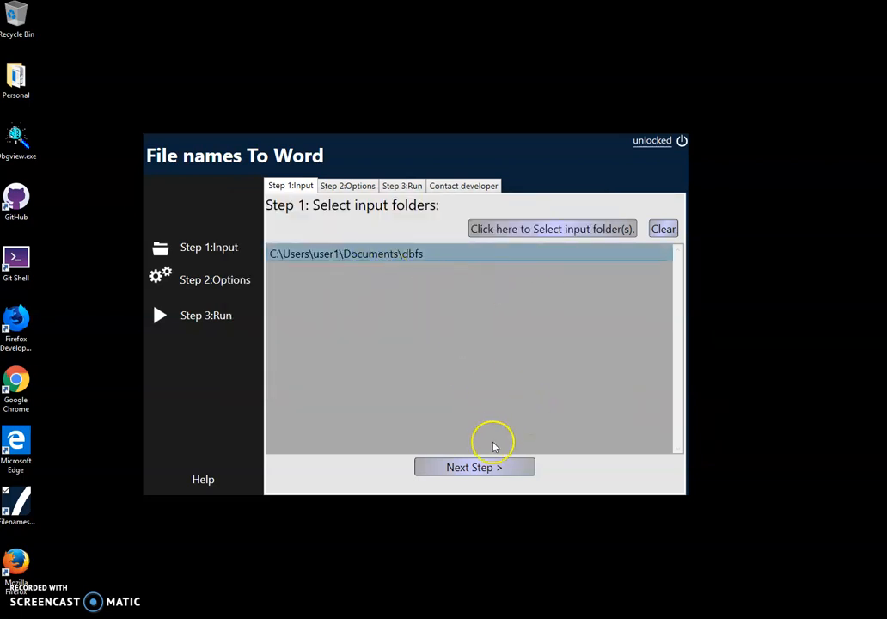
pyautogui.click(475, 467)
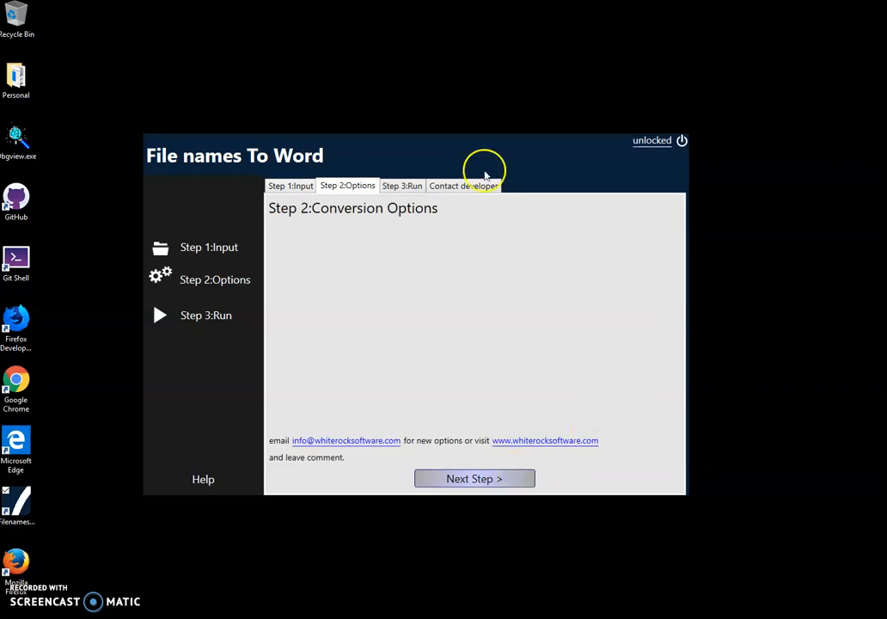
pyautogui.moveTo(506, 268)
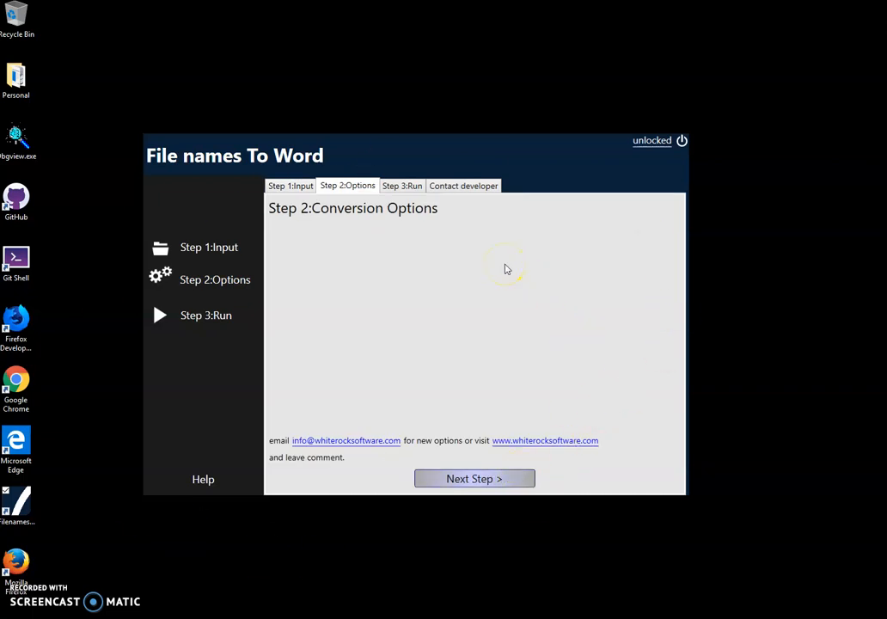
pyautogui.moveTo(519, 304)
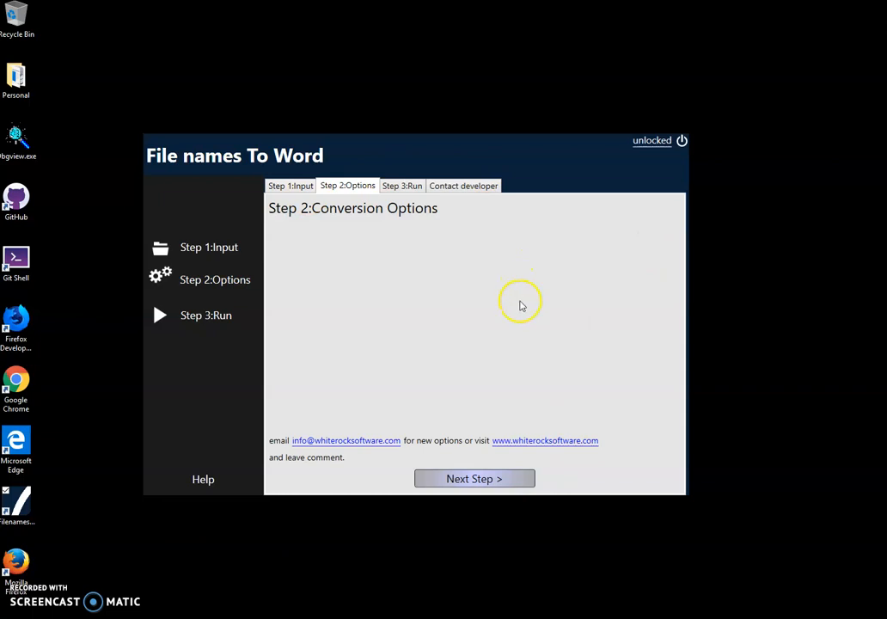
pyautogui.moveTo(470, 479)
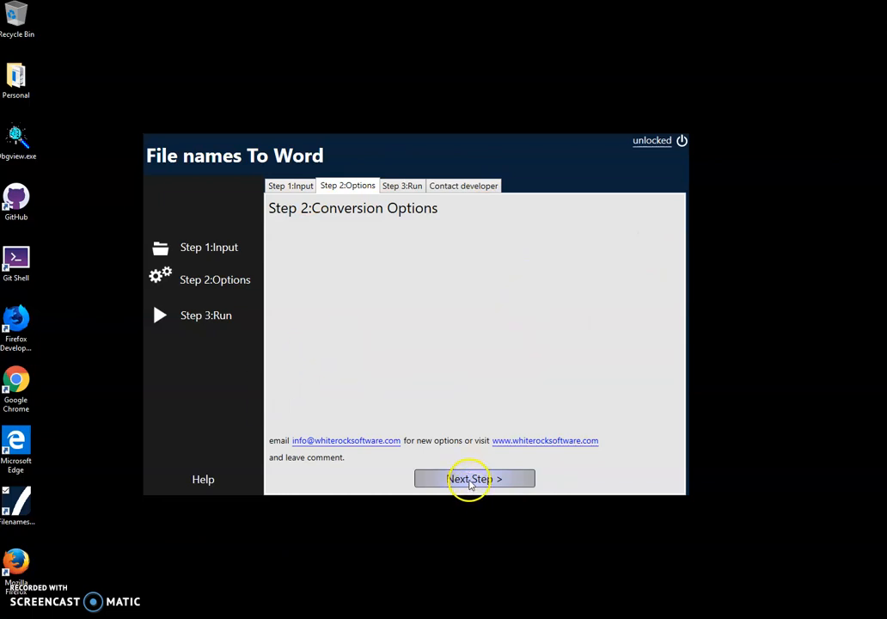
# Step: Continue to Step 3 and start the conversion run
pyautogui.click(474, 478)
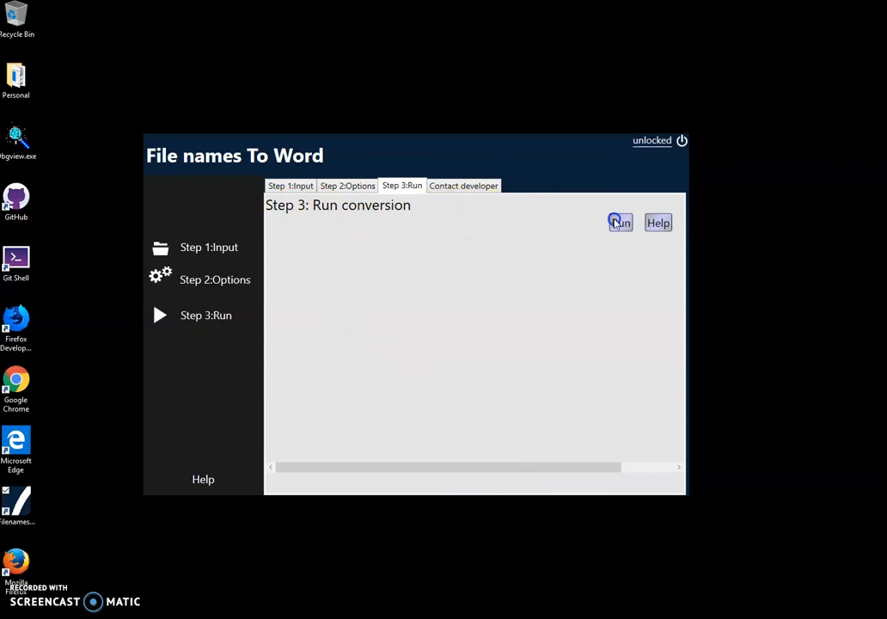
pyautogui.click(619, 223)
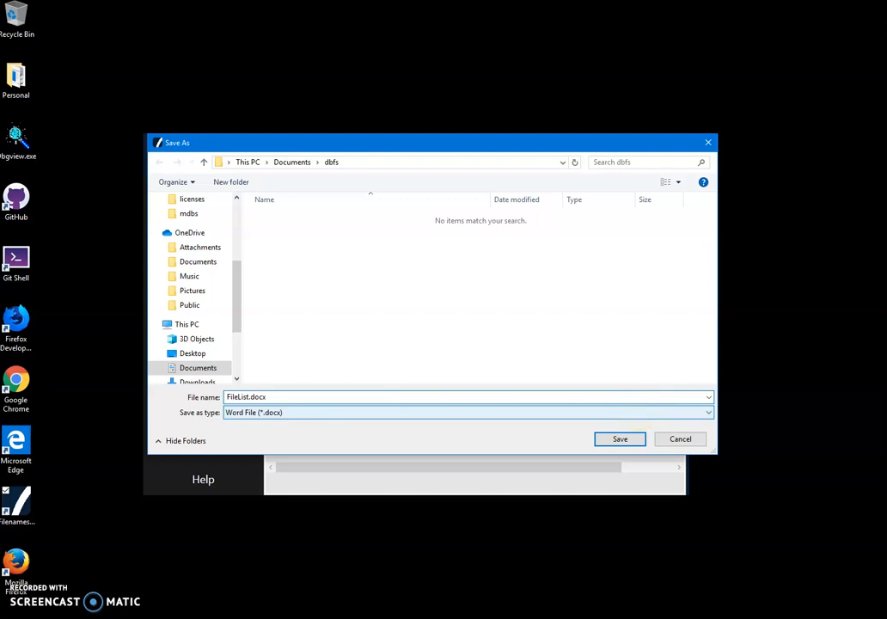
# Step: Save the list as FileList.docx in dbfs and open it from Recent files
pyautogui.click(619, 438)
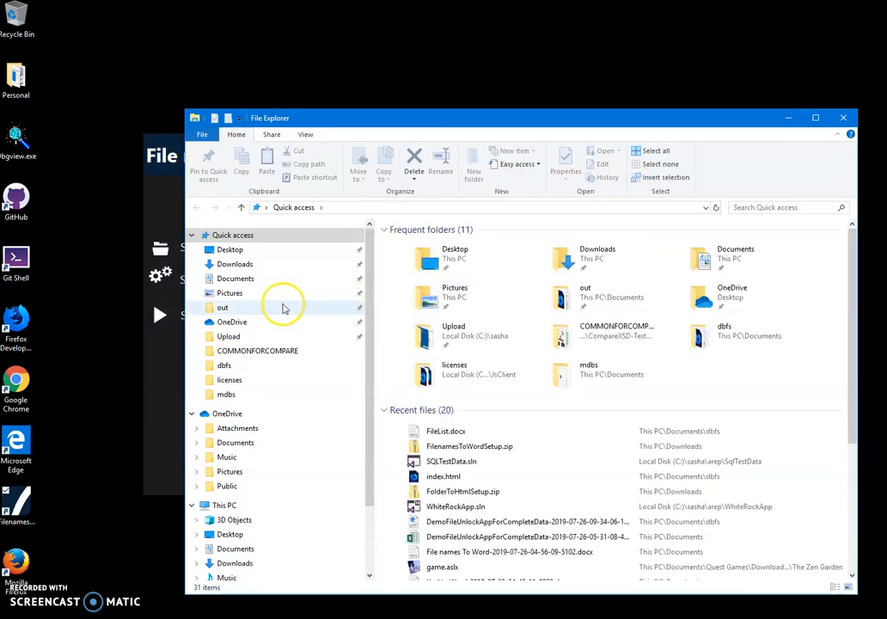
pyautogui.click(445, 430)
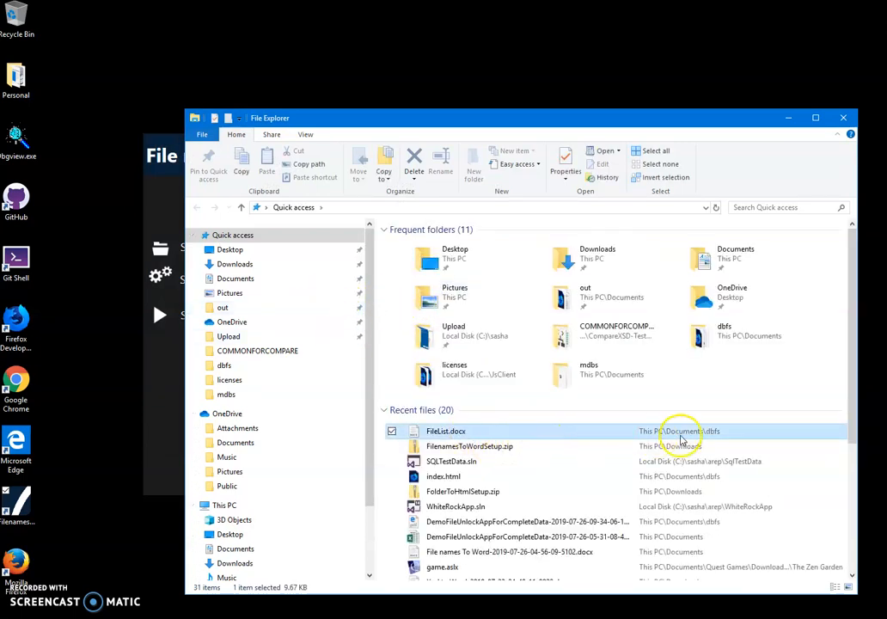
pyautogui.doubleClick(445, 430)
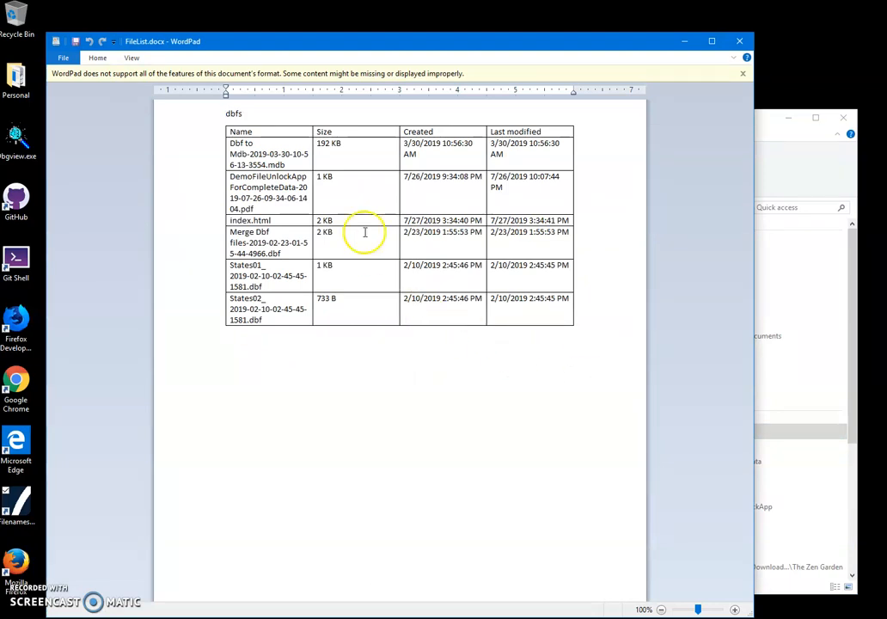
pyautogui.moveTo(311, 134)
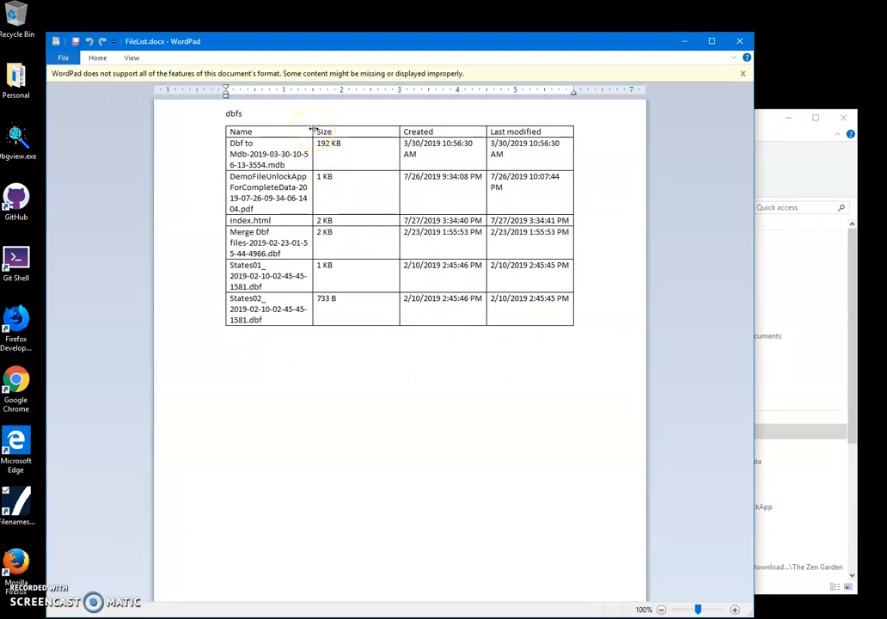
# Step: Widen the Name column, narrow Last modified, and restore the Size column width
pyautogui.moveTo(311, 131); pyautogui.dragTo(378, 131)
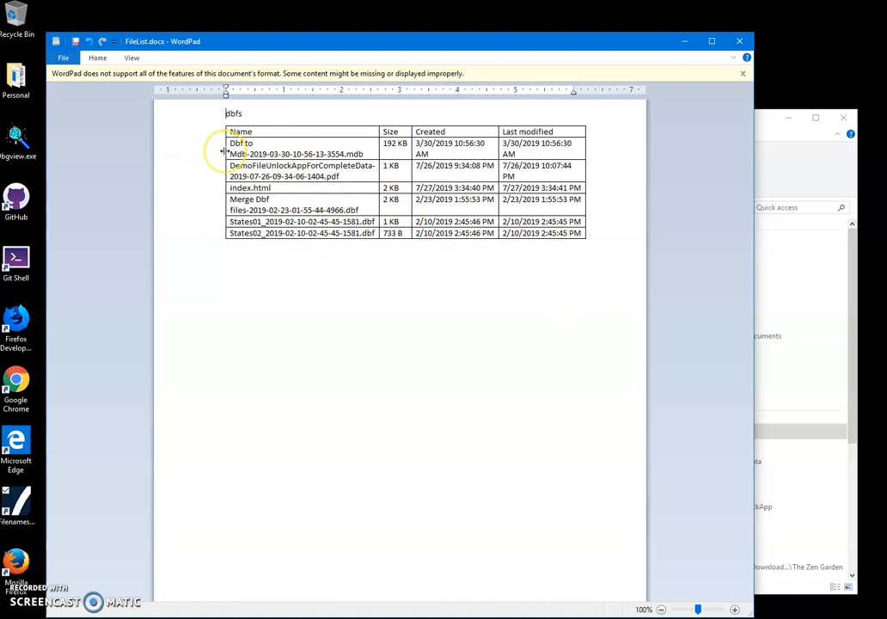
pyautogui.moveTo(415, 137)
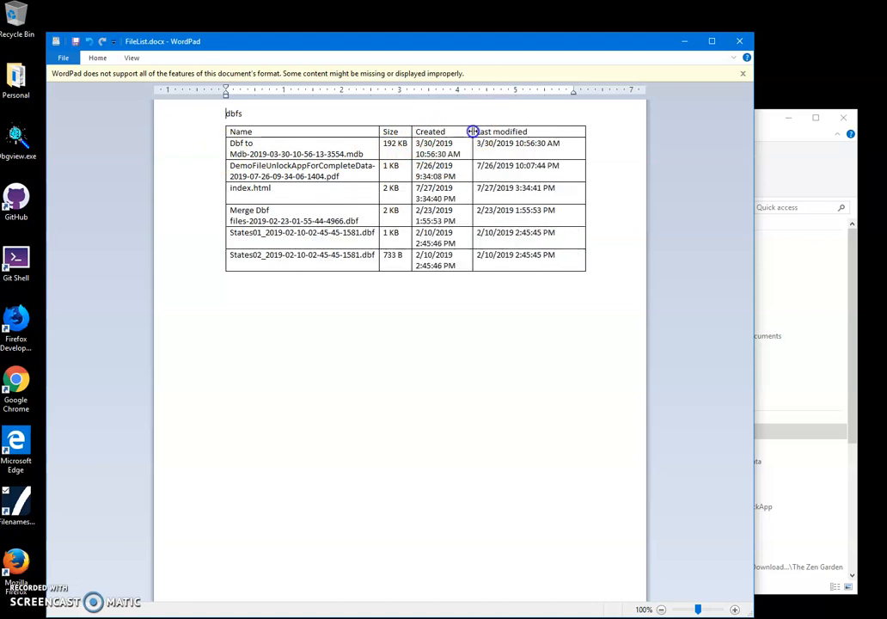
pyautogui.moveTo(473, 131); pyautogui.dragTo(534, 131)
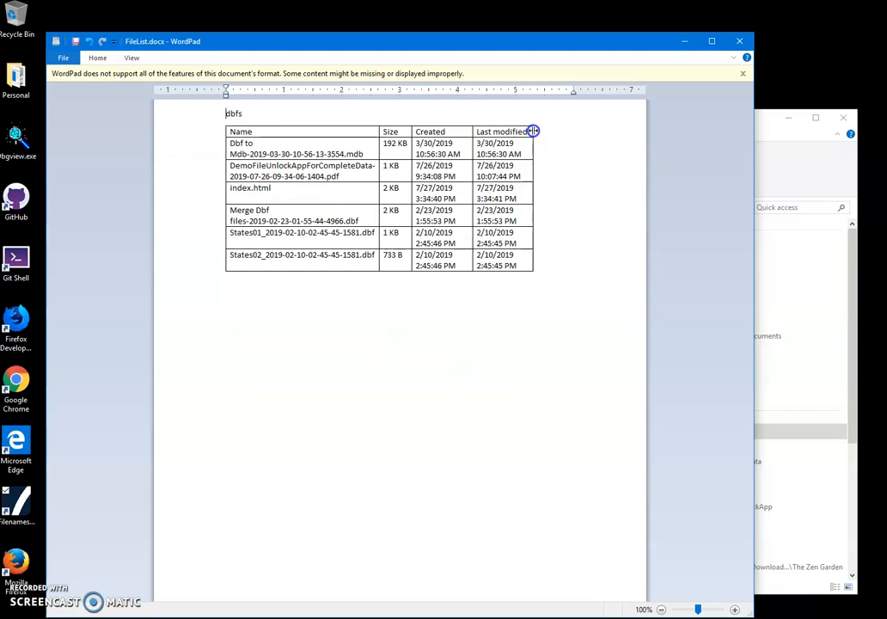
pyautogui.moveTo(378, 130); pyautogui.dragTo(430, 131)
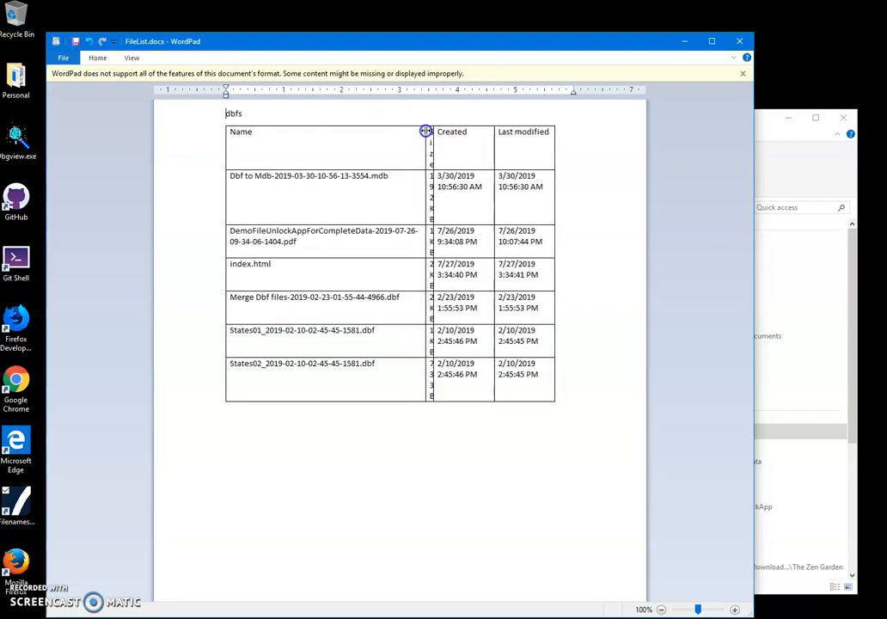
pyautogui.moveTo(426, 130); pyautogui.dragTo(398, 131)
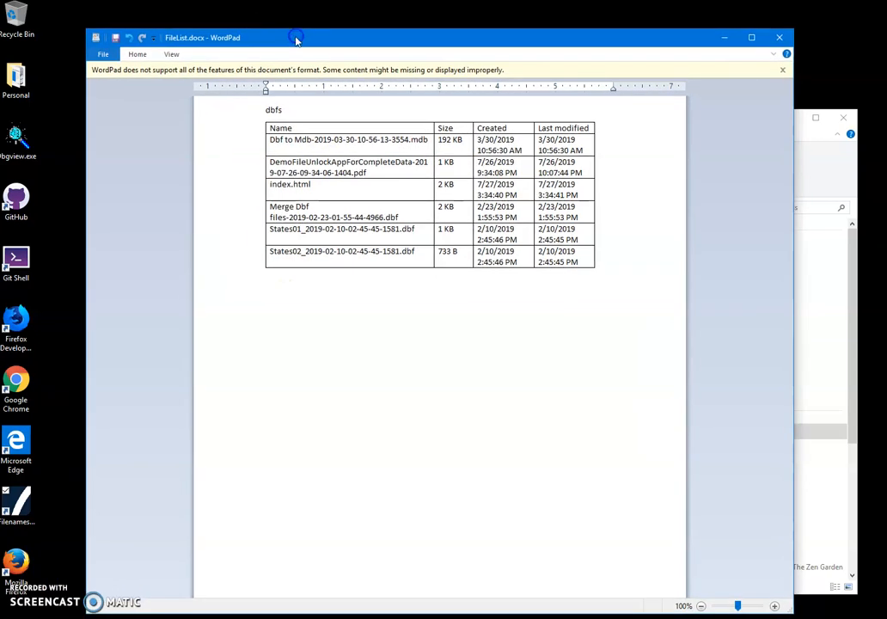
pyautogui.moveTo(112, 495)
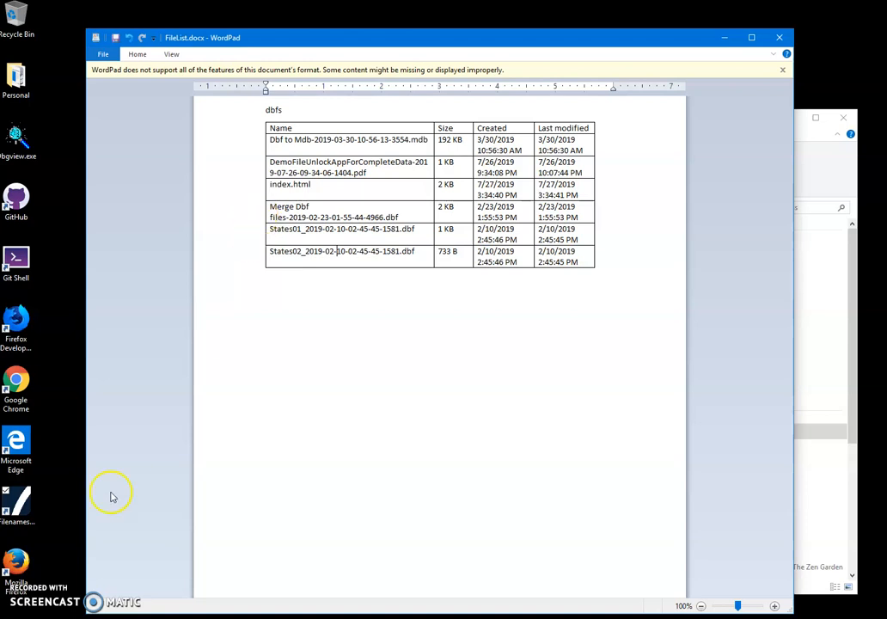